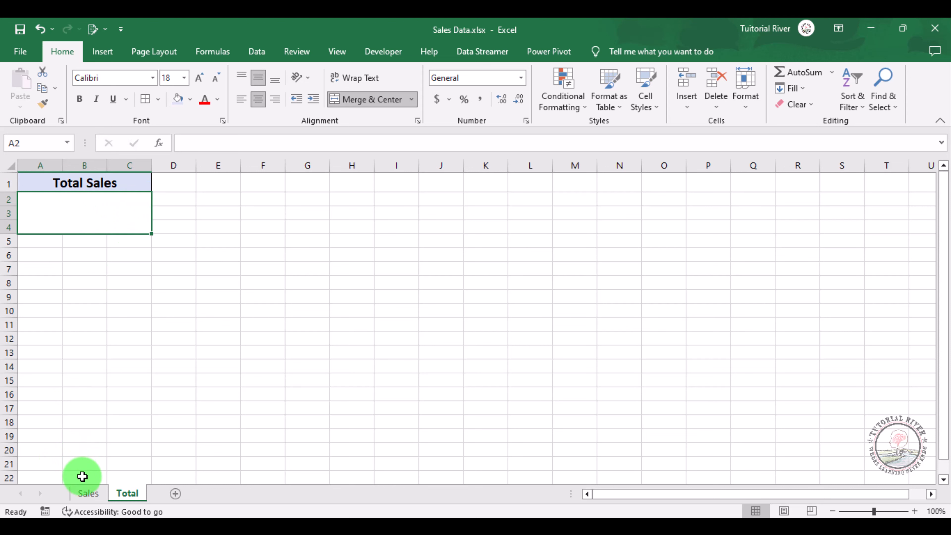
Enter =Sales!B14 in the merged cell so it shows the Sales total 1257
{"action": "left_click", "coordinate": [88, 493]}
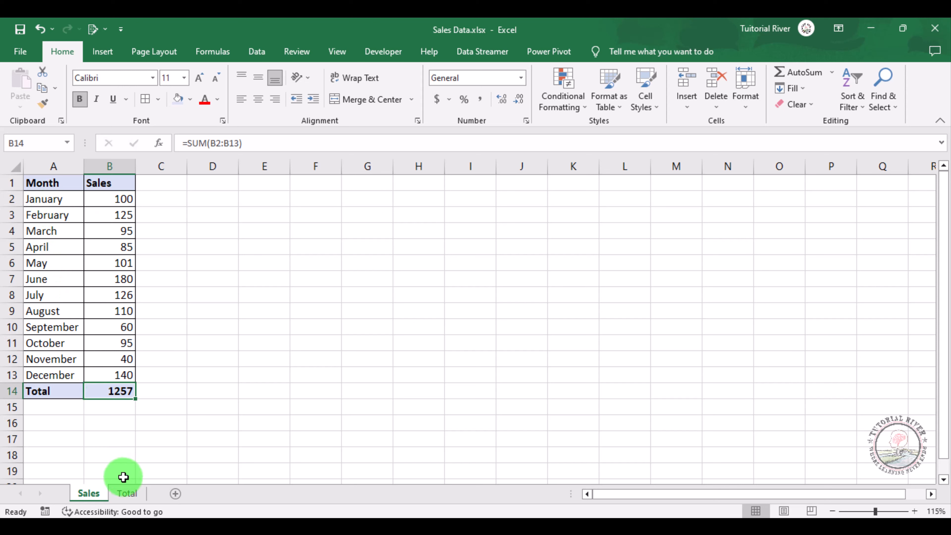
{"action": "left_click", "coordinate": [127, 493]}
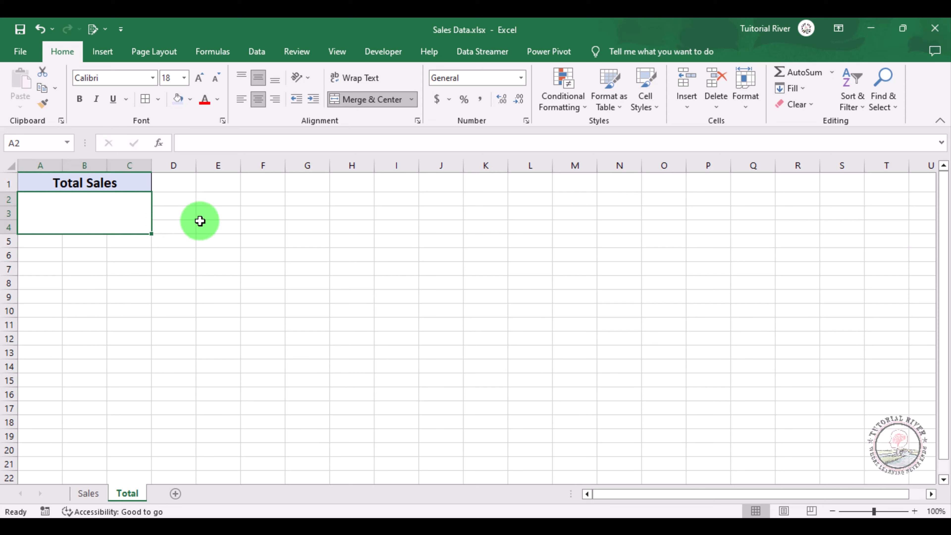
{"action": "type", "text": "="}
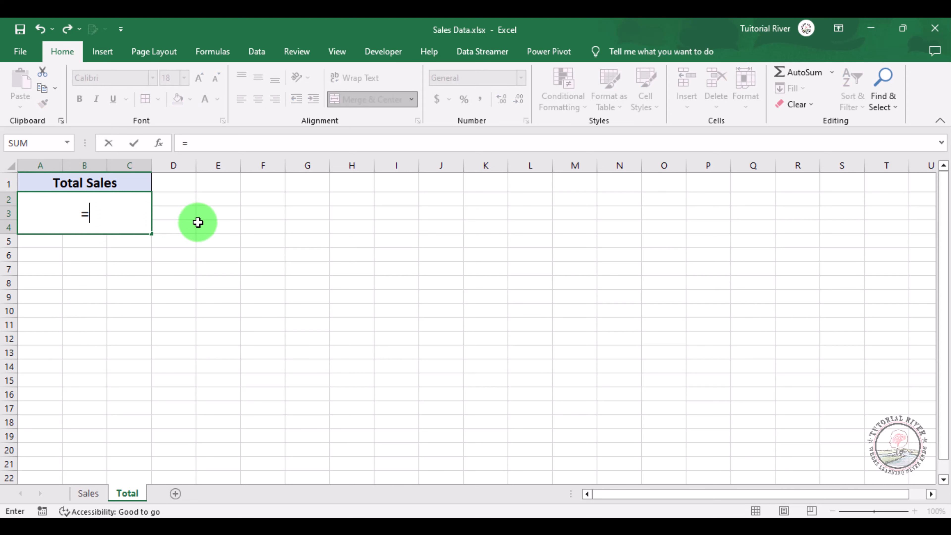
{"action": "mouse_move", "coordinate": [115, 413]}
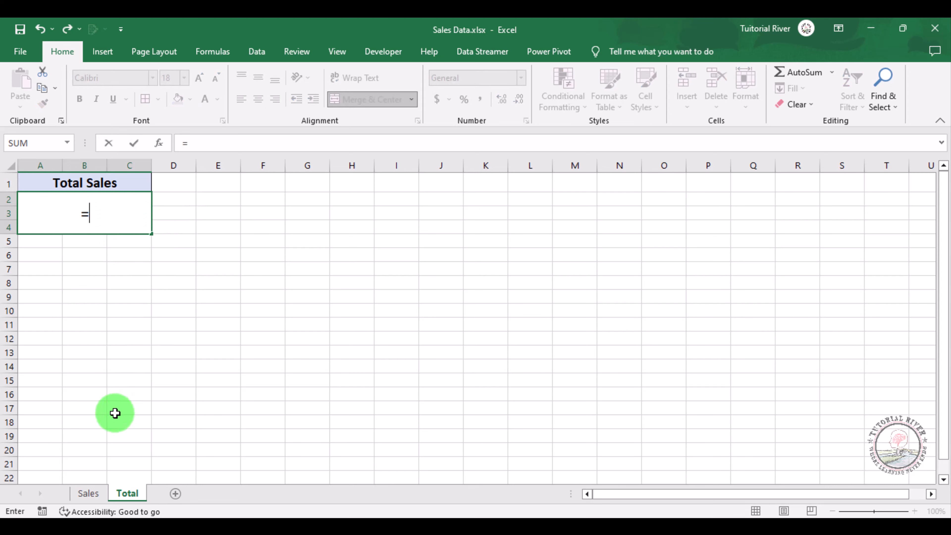
{"action": "left_click", "coordinate": [87, 492]}
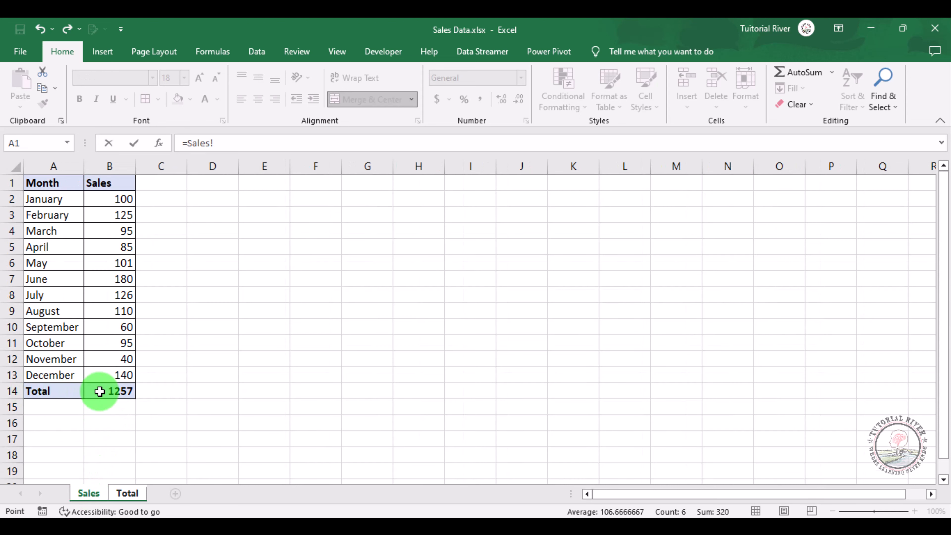
{"action": "left_click", "coordinate": [109, 391]}
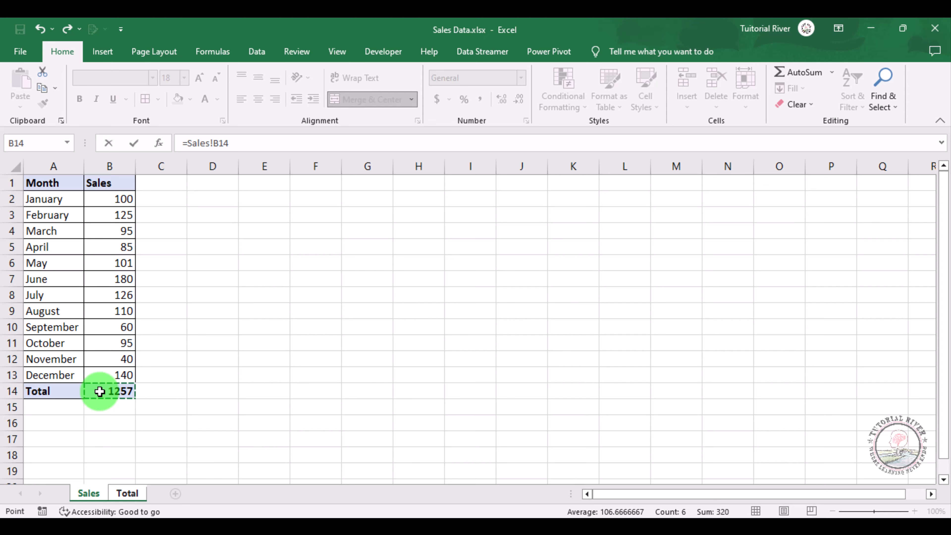
{"action": "left_click", "coordinate": [127, 494]}
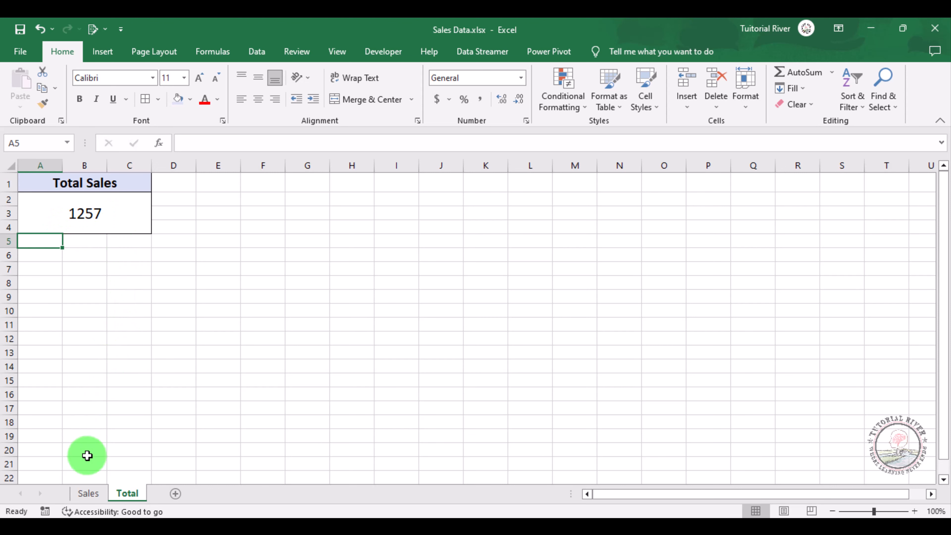
Change April's sales to 100 and check the Total sheet now shows 1272
{"action": "left_click", "coordinate": [88, 493]}
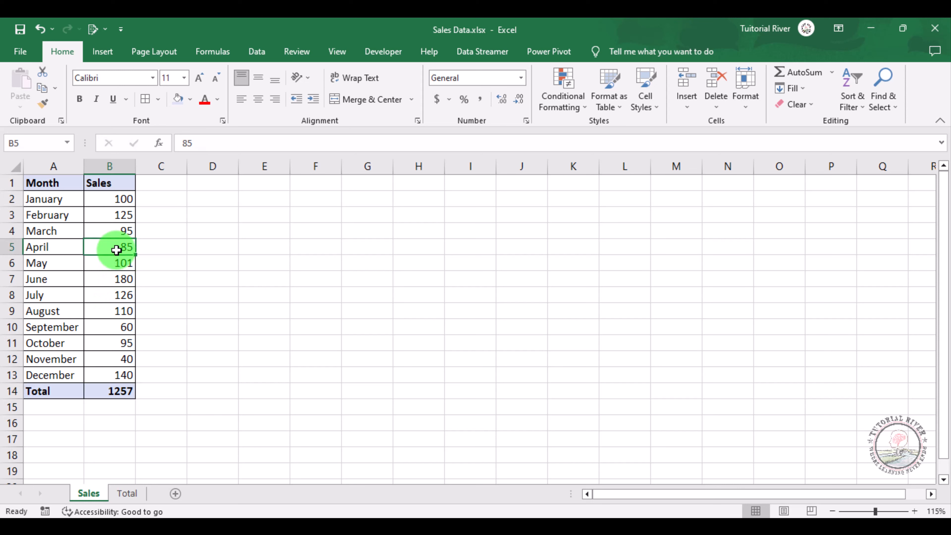
{"action": "type", "text": "100"}
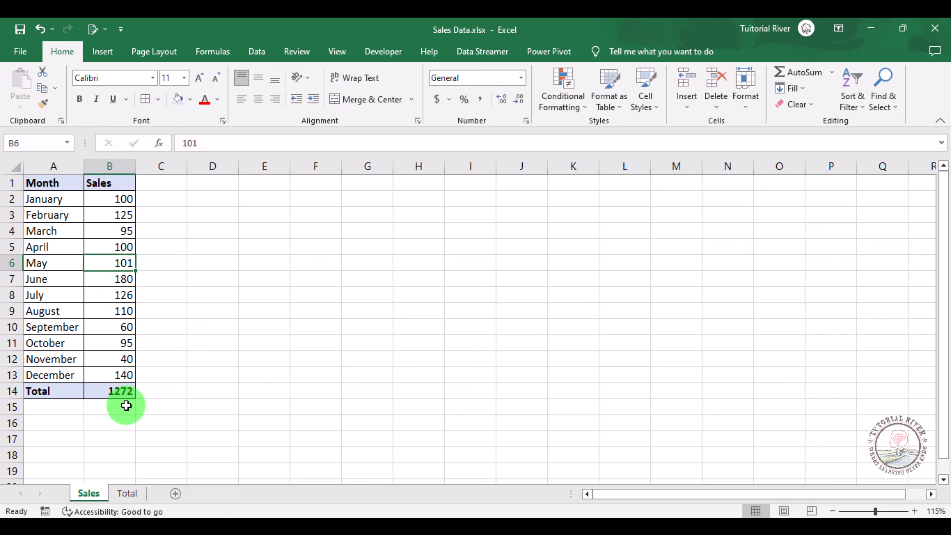
{"action": "left_click", "coordinate": [127, 494]}
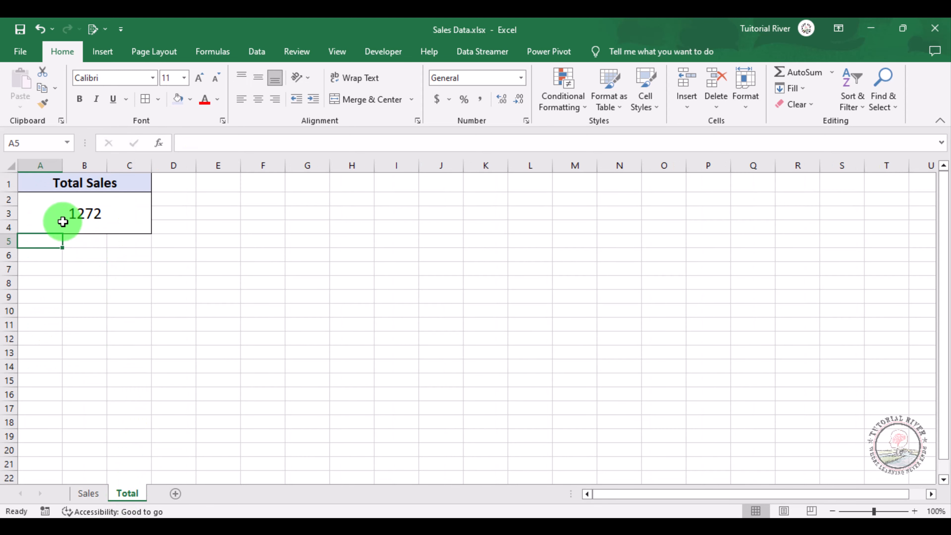